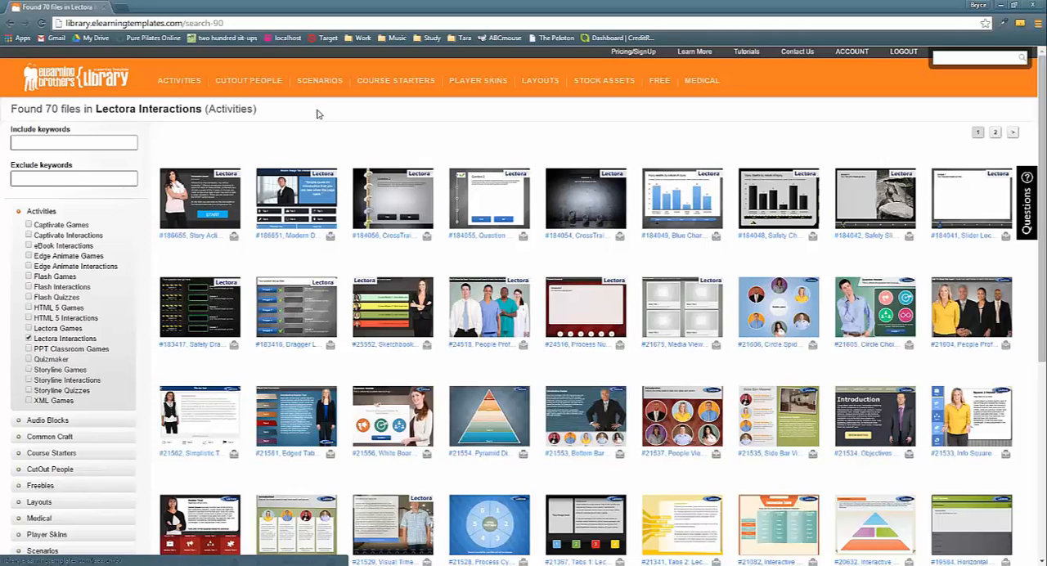
pyautogui.moveTo(319, 115)
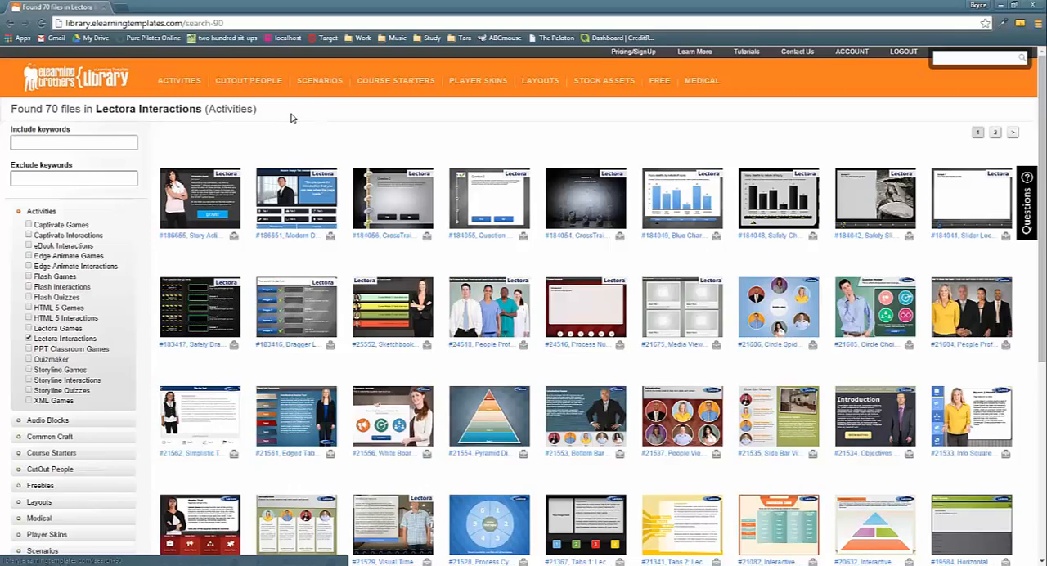
pyautogui.moveTo(293, 119)
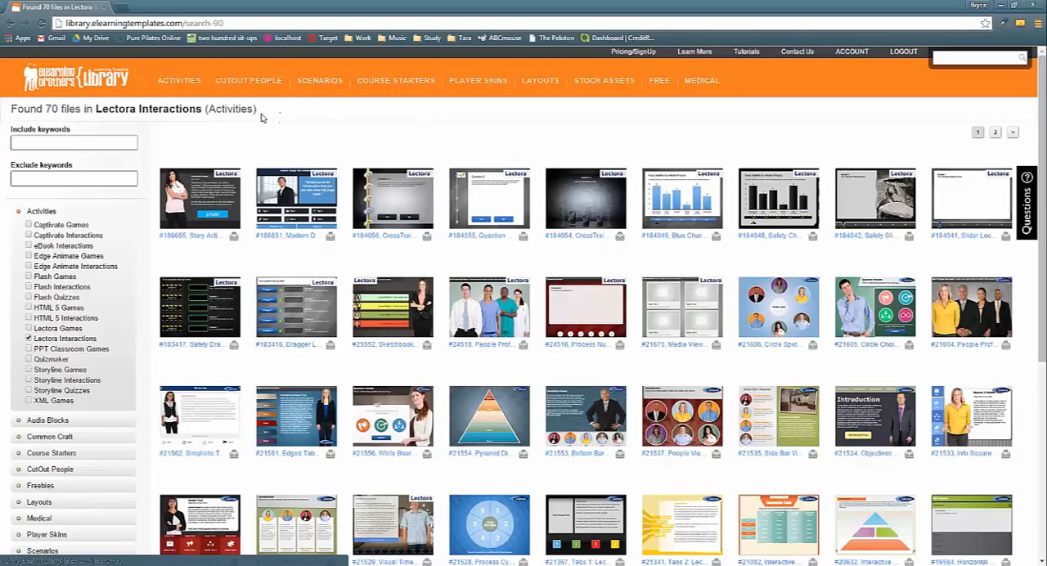
# Open the Modern Design Tabs 2 Lectora Interaction (#186651) product page from the results.
pyautogui.click(179, 80)
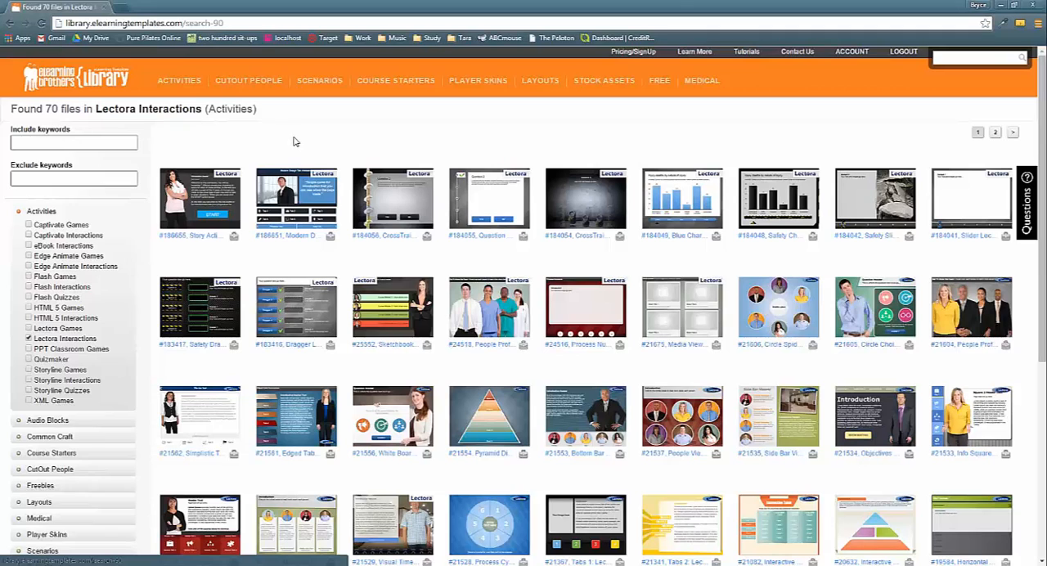
pyautogui.moveTo(296, 148)
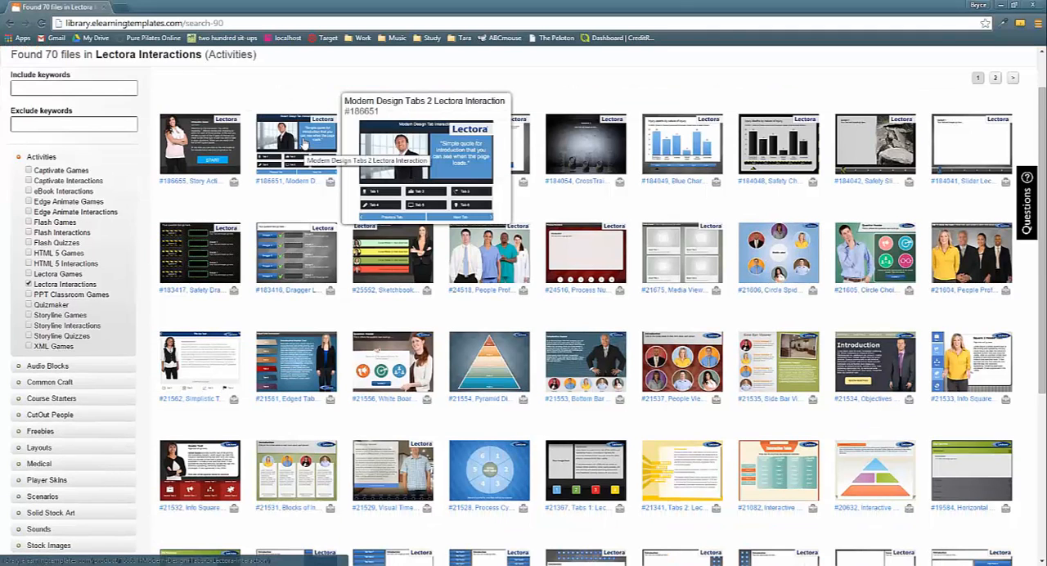
pyautogui.click(296, 148)
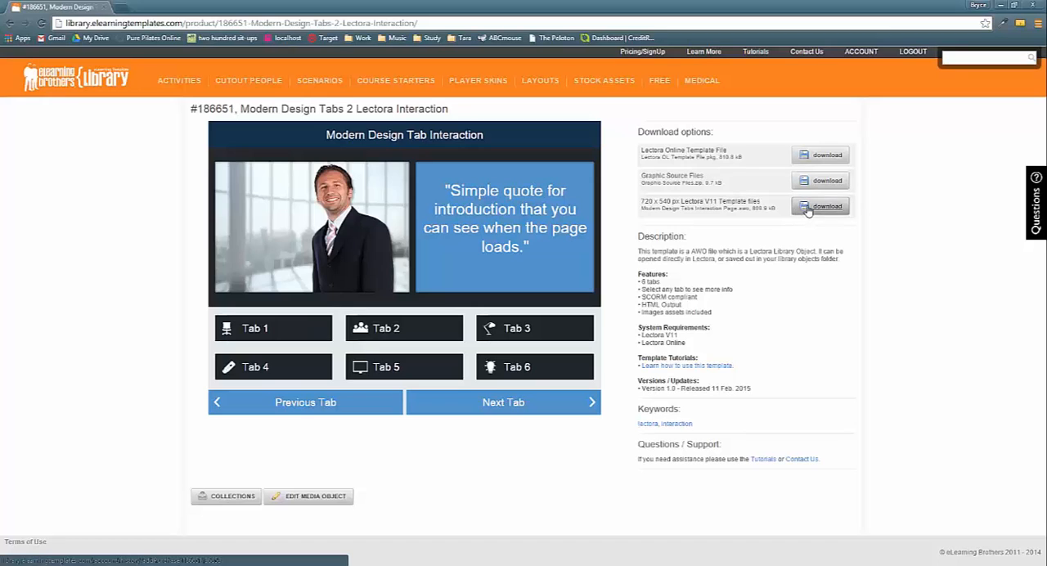
# Download the 720 x 549 px Lectora V11 template AWO file to the Desktop.
pyautogui.click(820, 207)
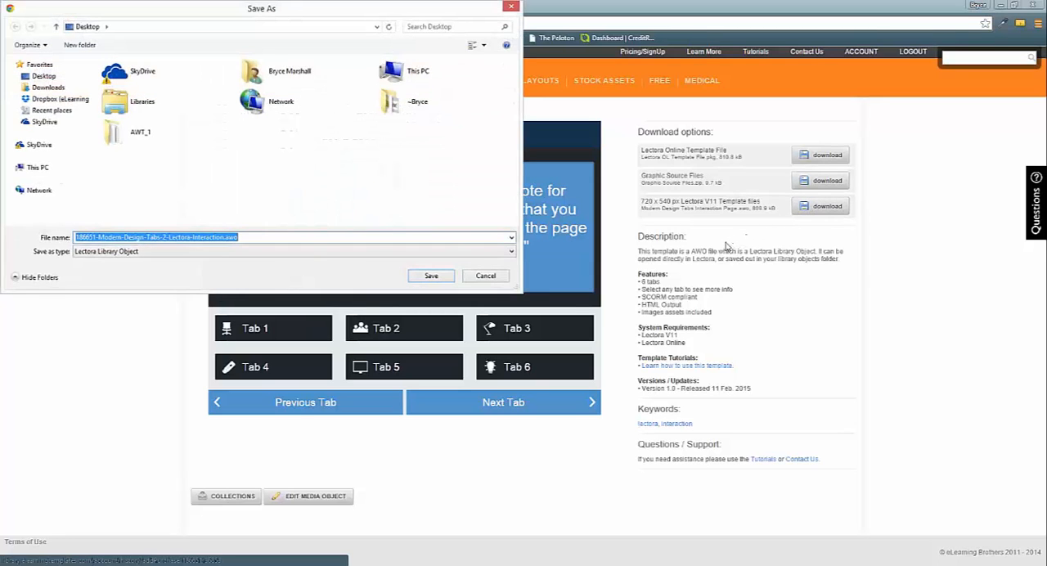
pyautogui.moveTo(712, 206)
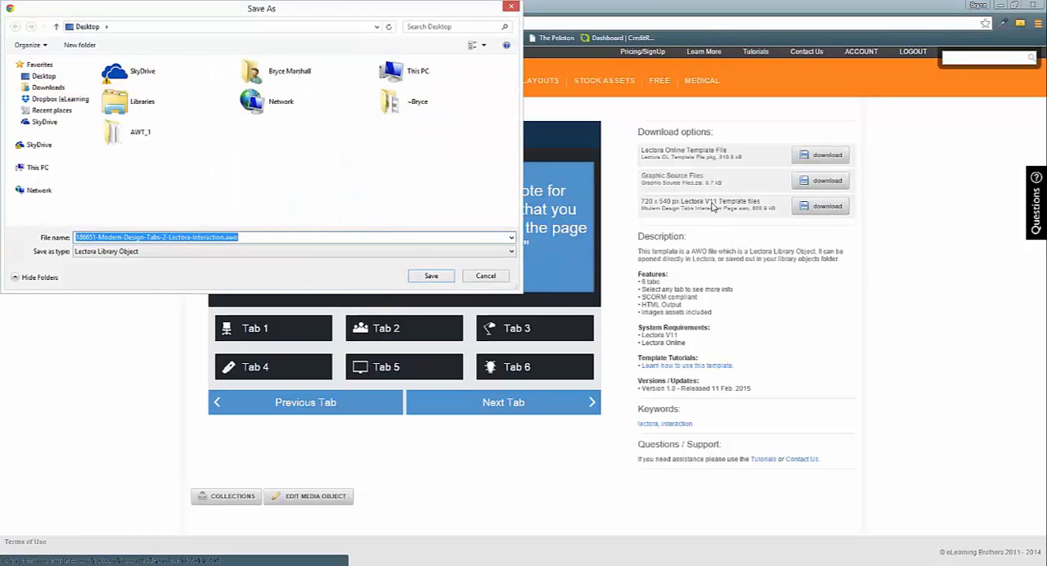
pyautogui.moveTo(667, 220)
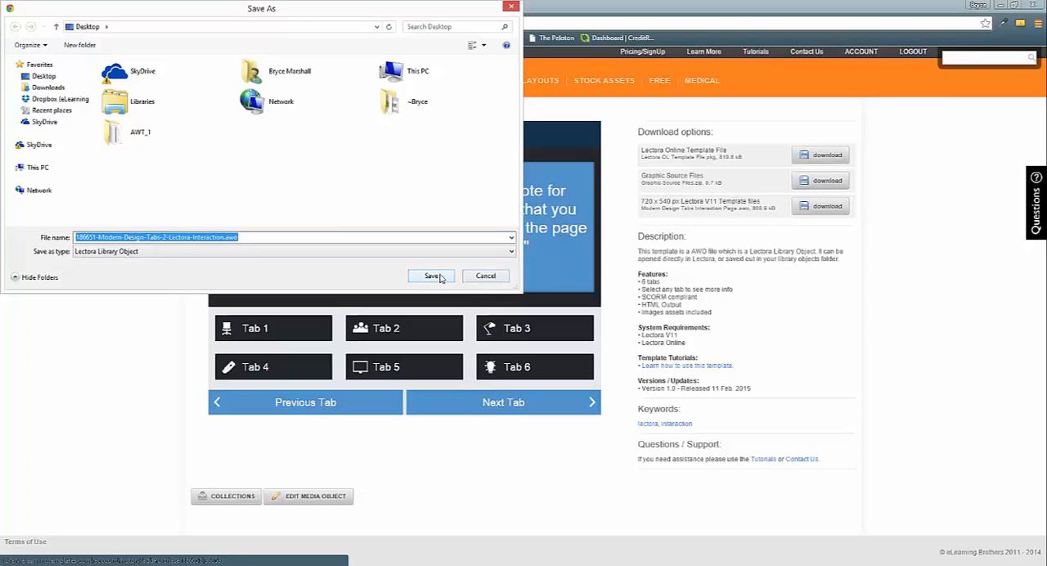
pyautogui.click(431, 276)
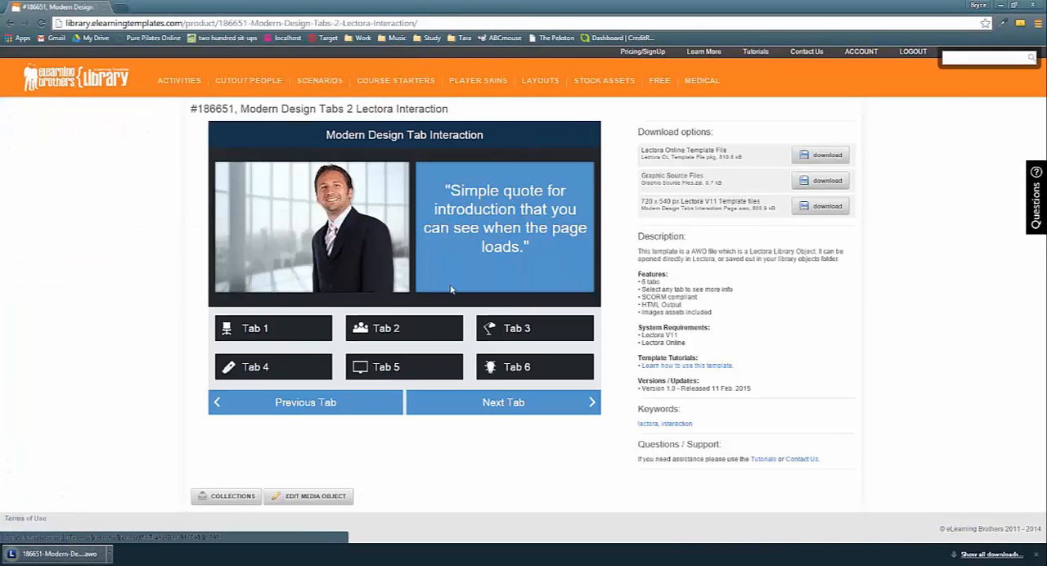
pyautogui.moveTo(78, 517)
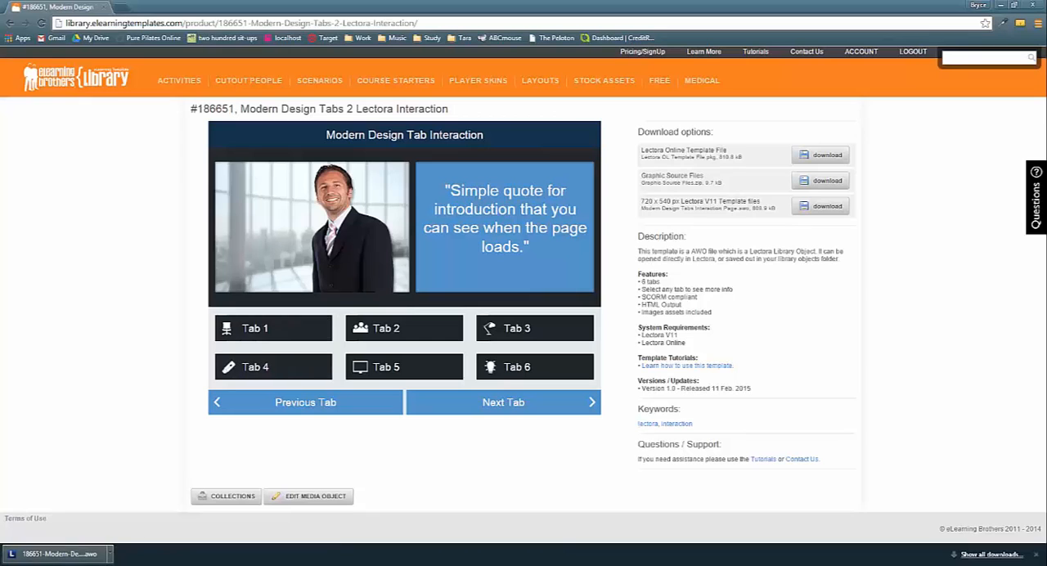
# Bring up the Start menu alongside the new blank Lectora title.
pyautogui.press('Super')
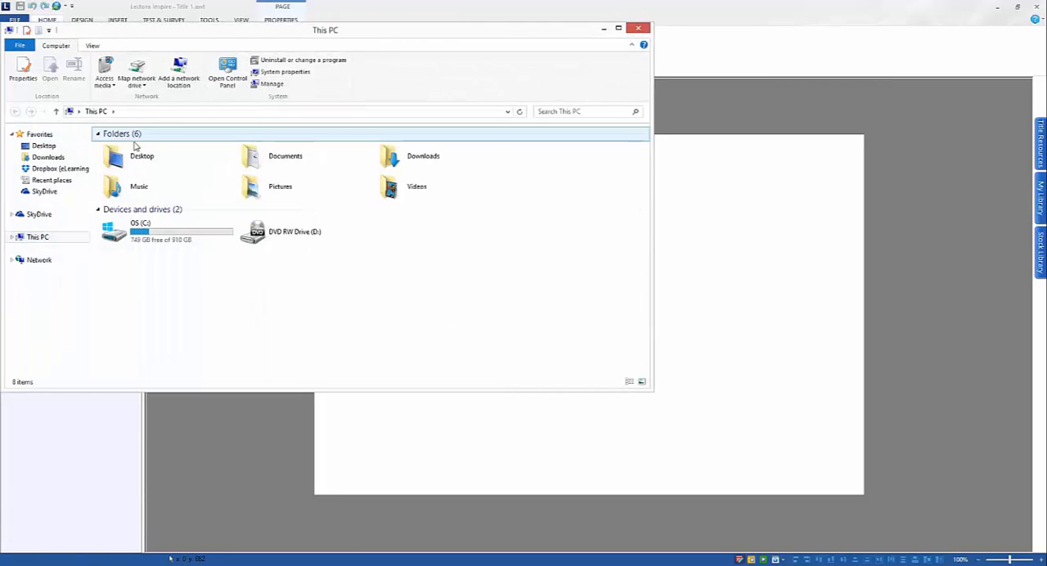
# Open Desktop and select 186651-Modern-Design-Tabs-2-Lectora-Interaction.awo to bring onto Page 1.
pyautogui.doubleClick(141, 155)
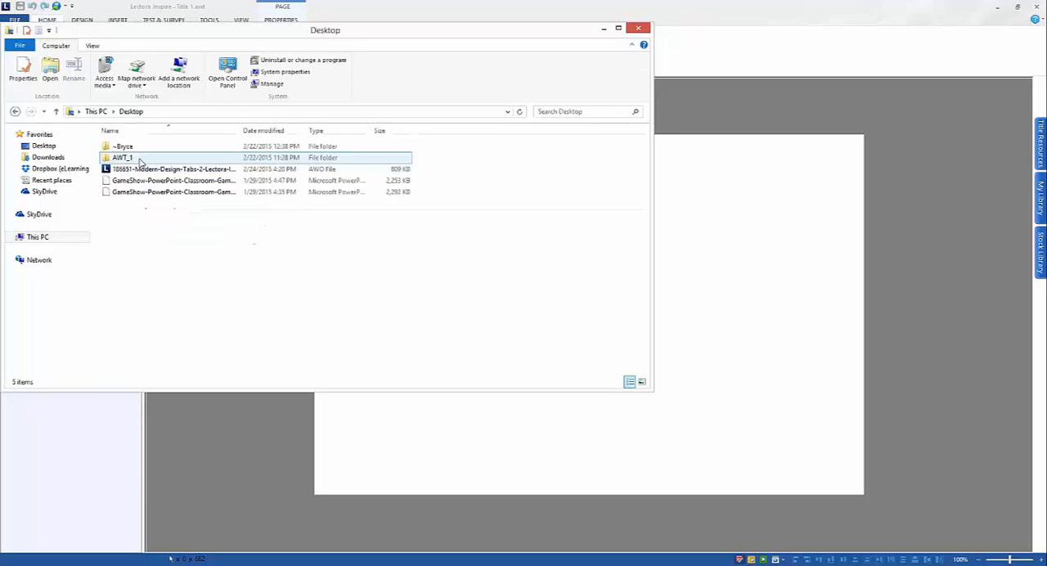
pyautogui.click(171, 169)
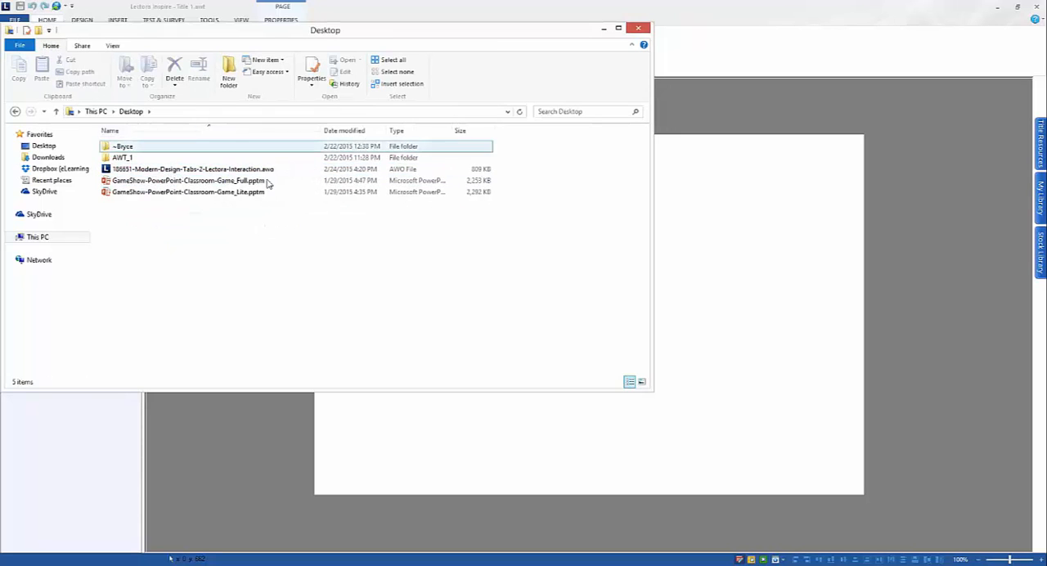
pyautogui.click(204, 169)
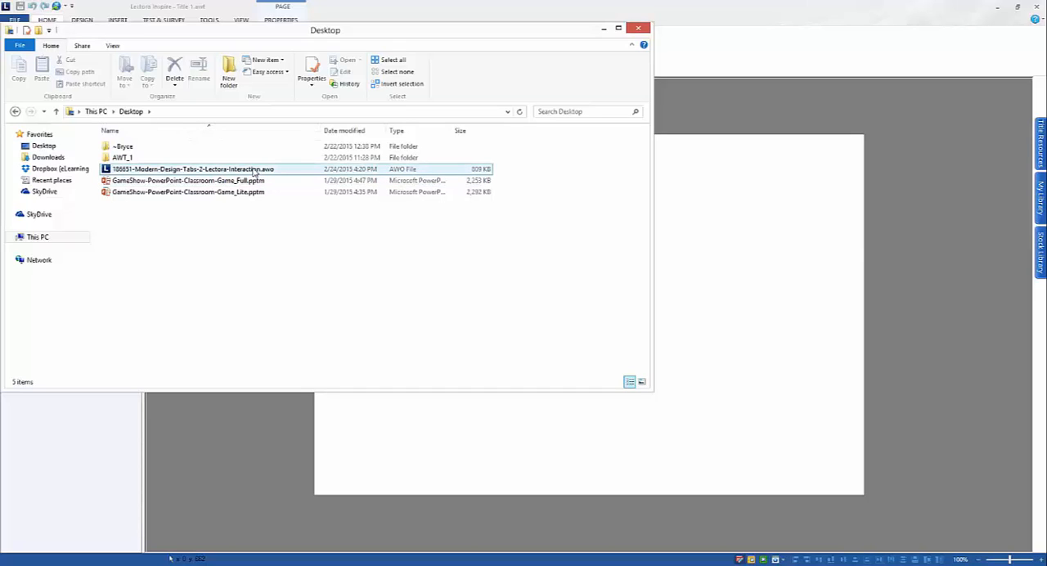
pyautogui.click(186, 180)
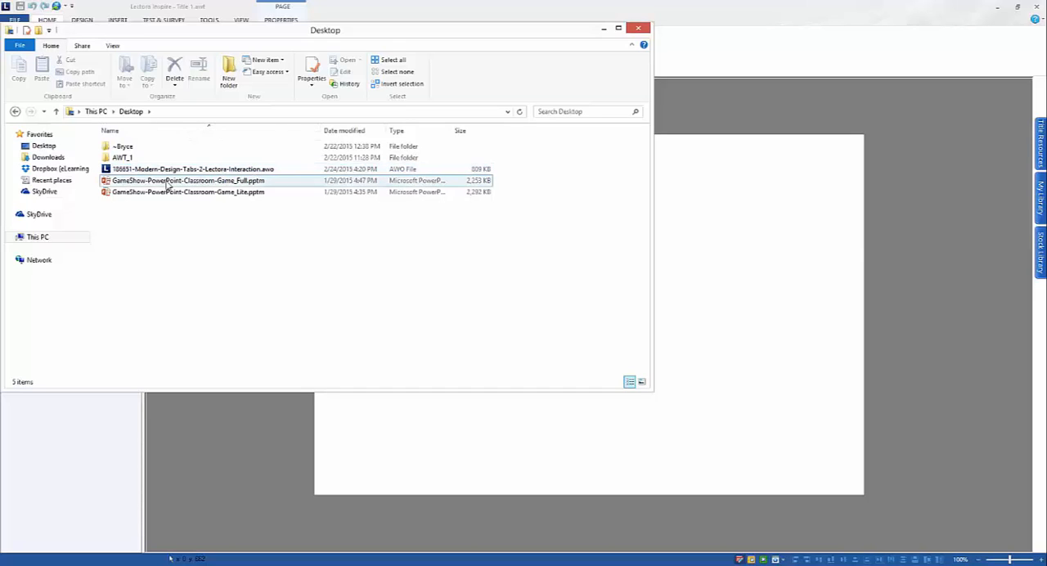
pyautogui.click(191, 168)
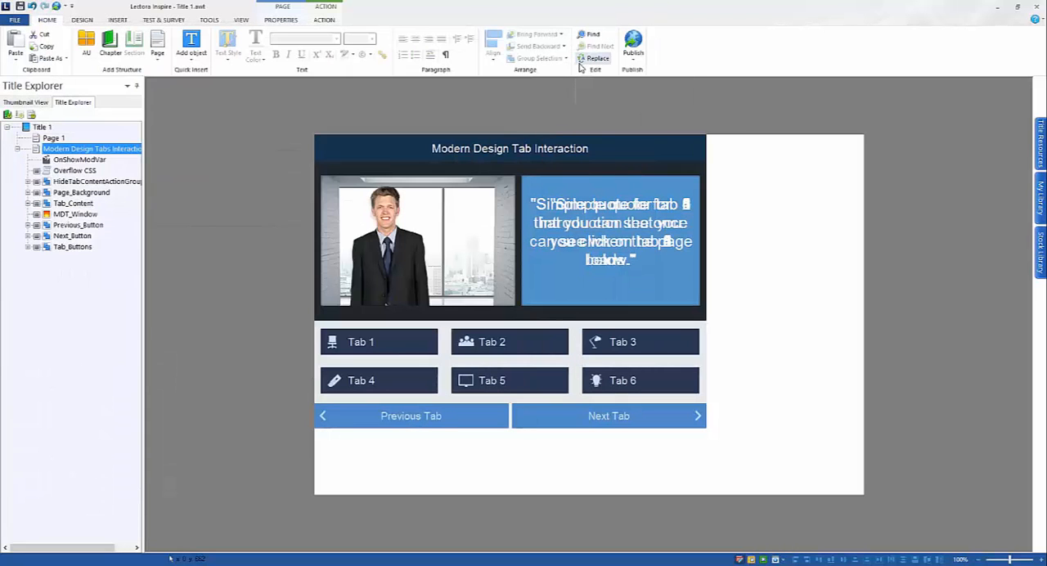
pyautogui.moveTo(516, 136)
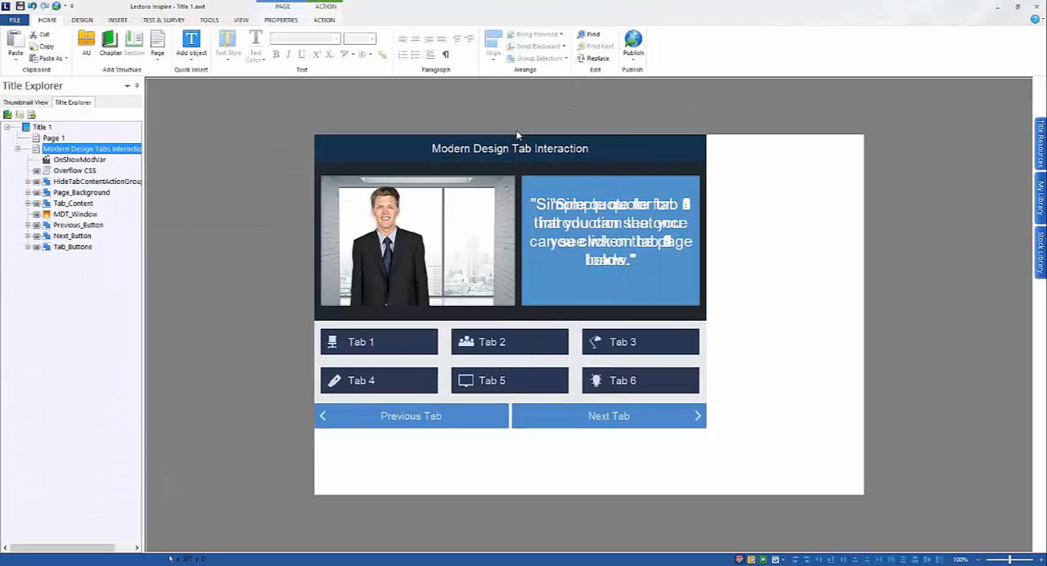
pyautogui.moveTo(524, 106)
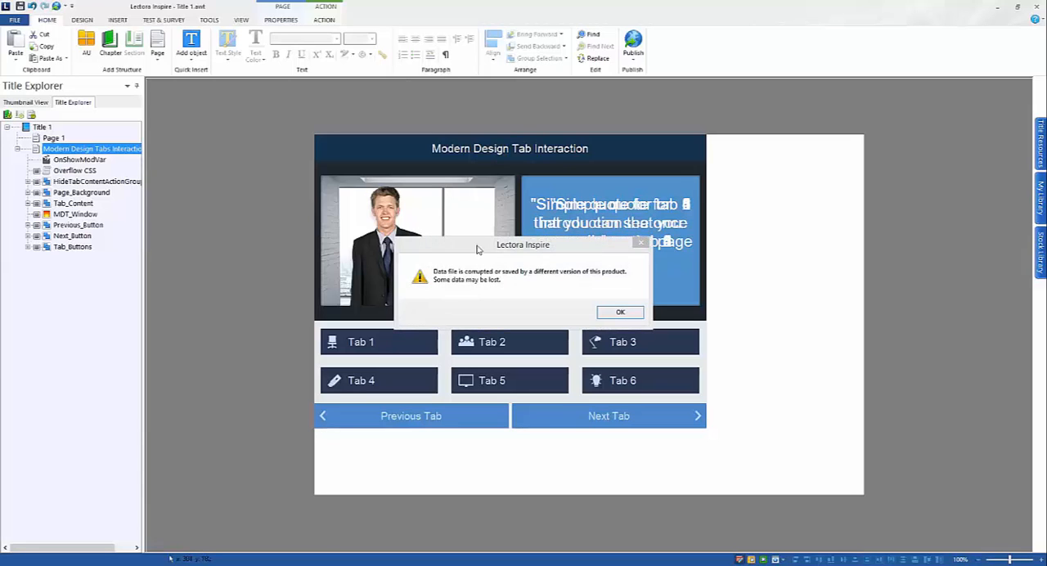
pyautogui.moveTo(524, 279)
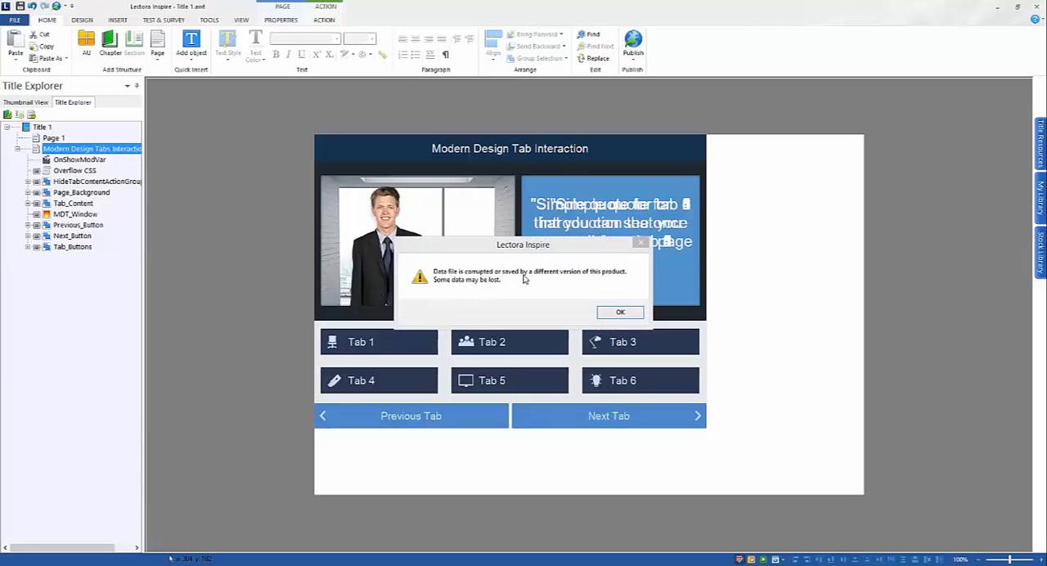
pyautogui.moveTo(515, 300)
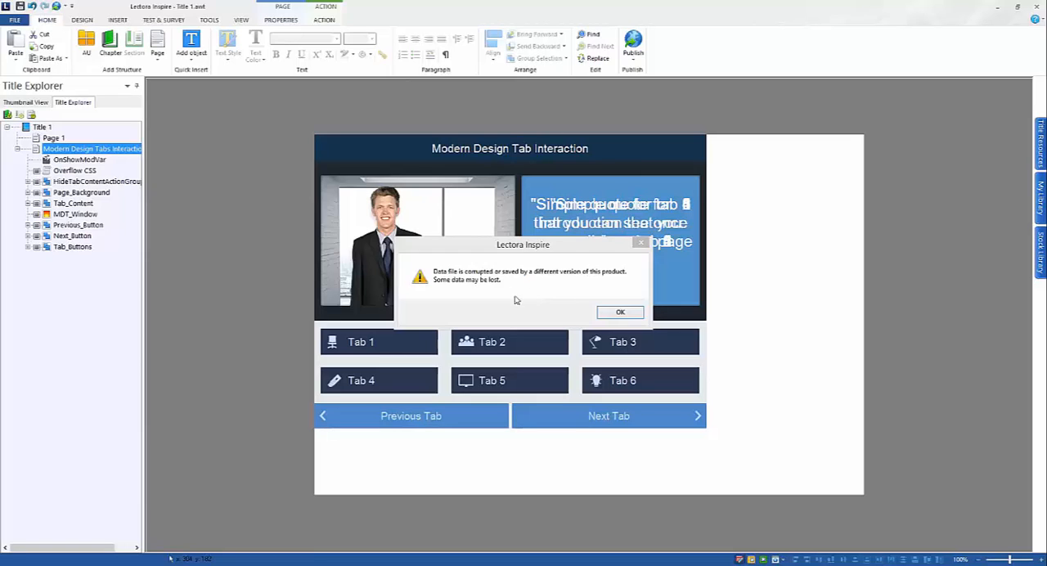
pyautogui.moveTo(488, 297)
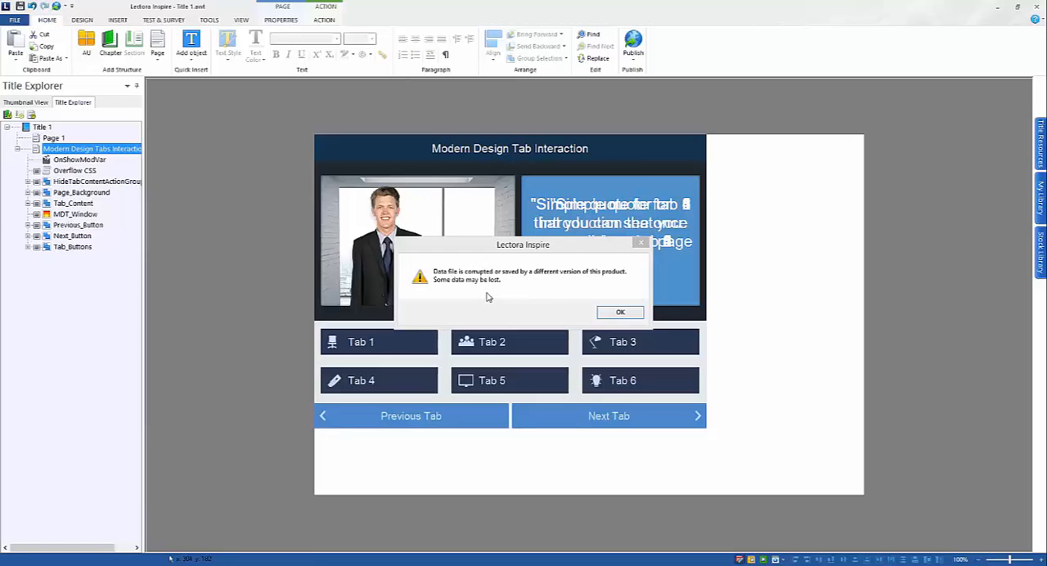
pyautogui.moveTo(559, 294)
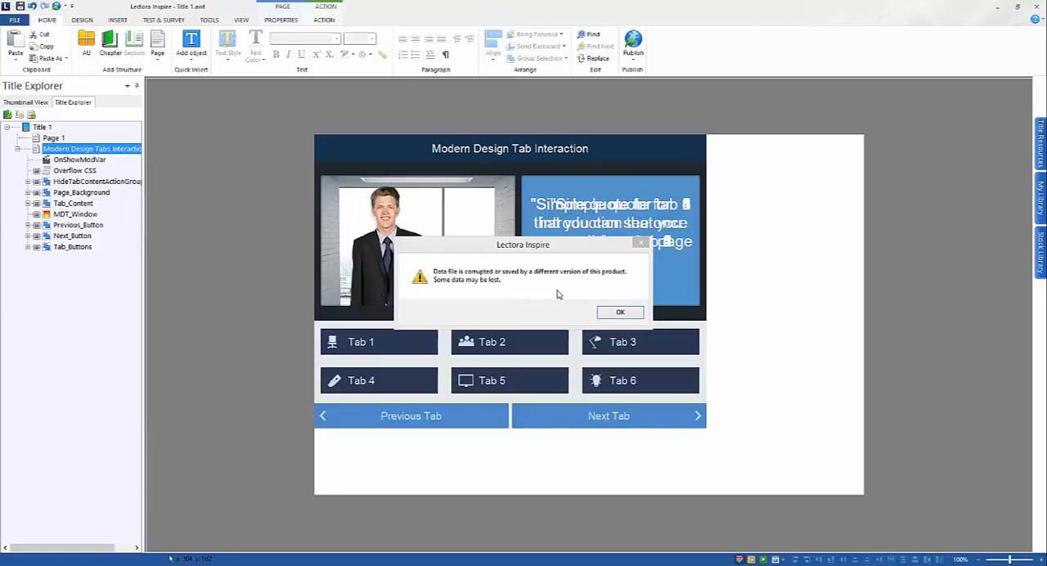
pyautogui.moveTo(548, 284)
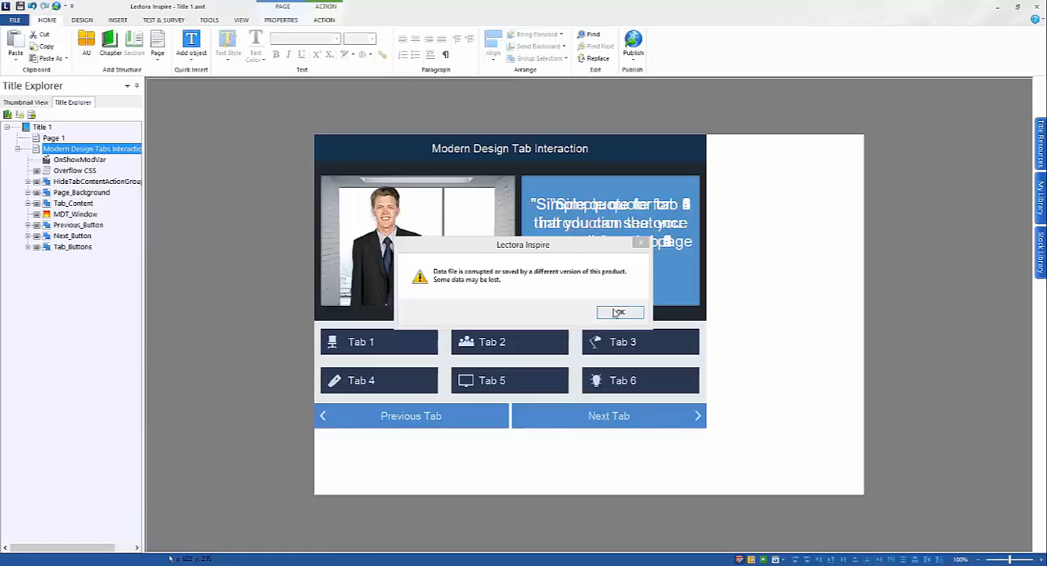
pyautogui.moveTo(881, 210)
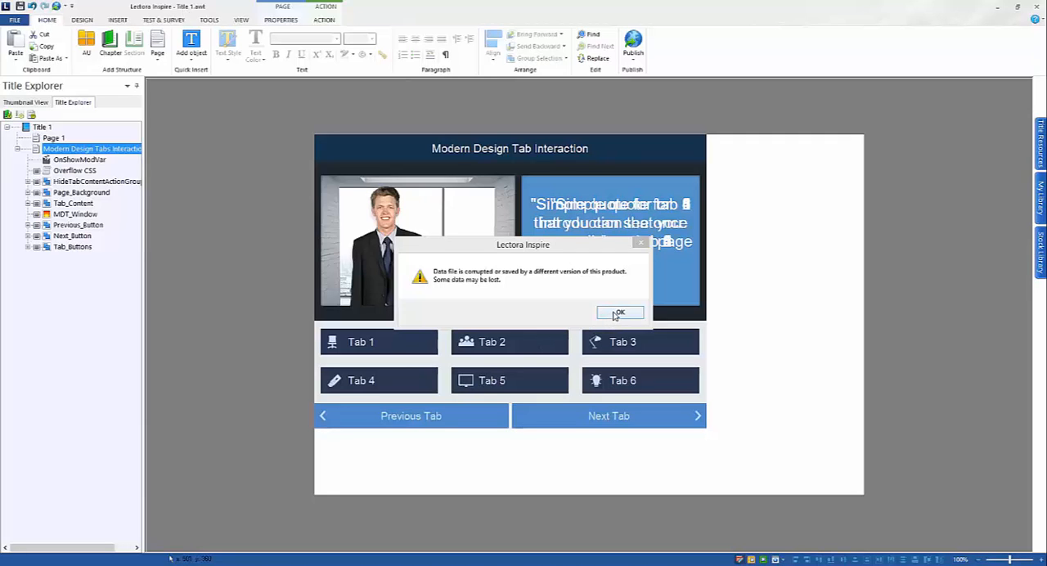
# Acknowledge the 'Data file is corrupted or saved by a different version' warning with OK.
pyautogui.click(619, 312)
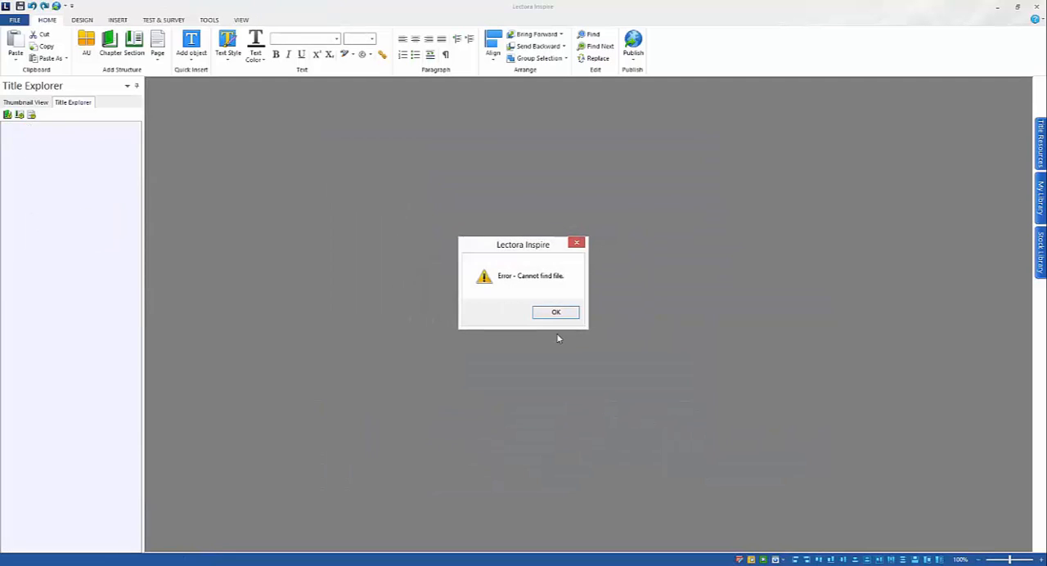
# Dismiss the 'Error - Cannot find file' dialog to return to Title 1.
pyautogui.click(556, 312)
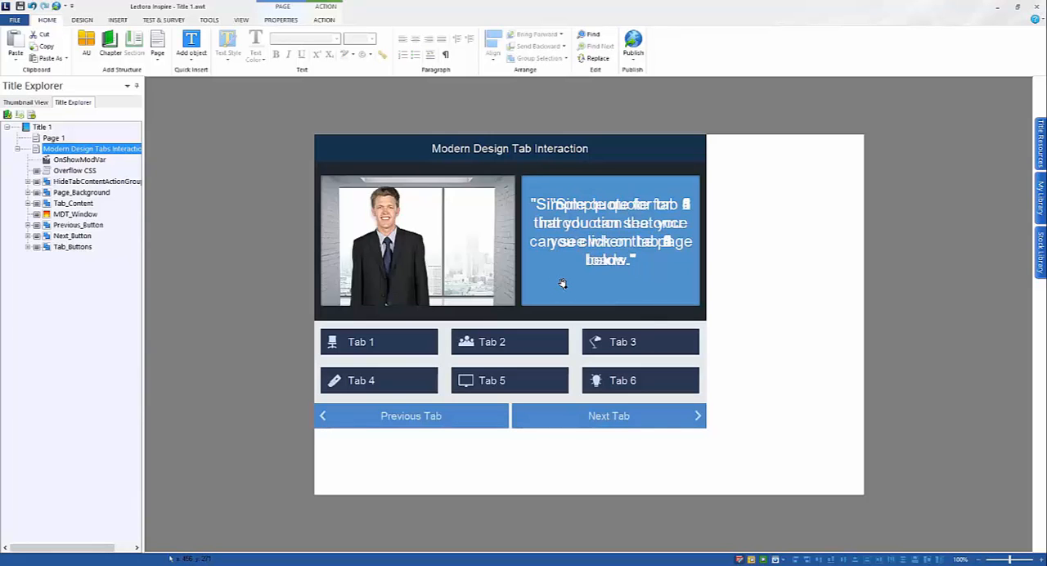
pyautogui.moveTo(313, 111)
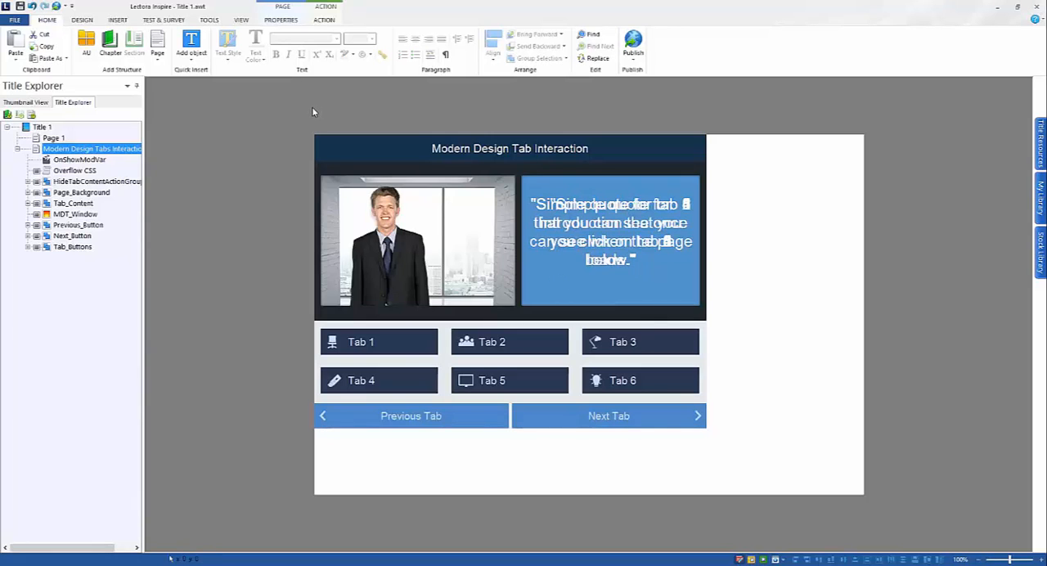
pyautogui.moveTo(324, 115)
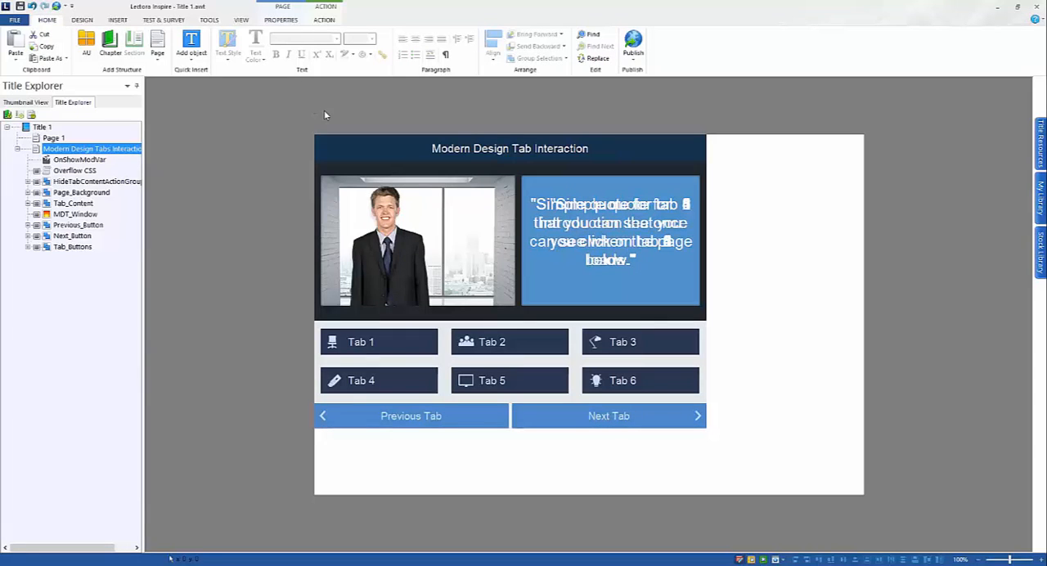